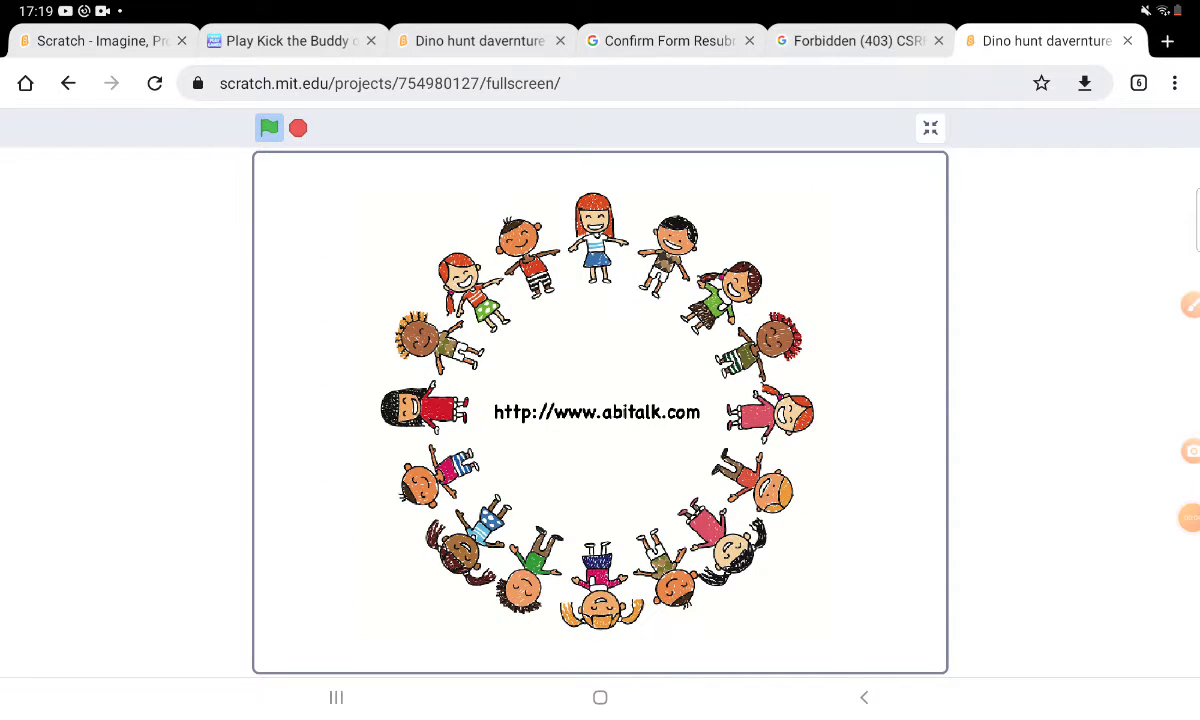
Skip the abitalk intro splash to reach the title screen with the green play button
click(268, 128)
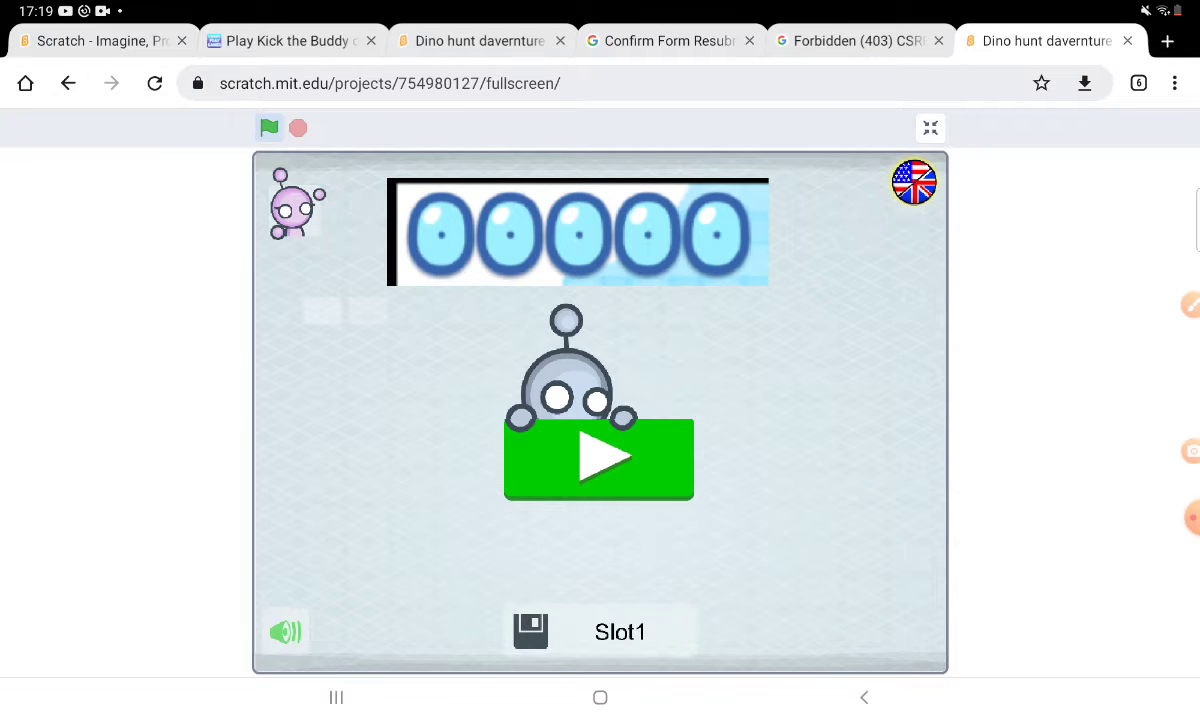
Start the game with the green play button and submit a name to the pink dino's question
click(598, 458)
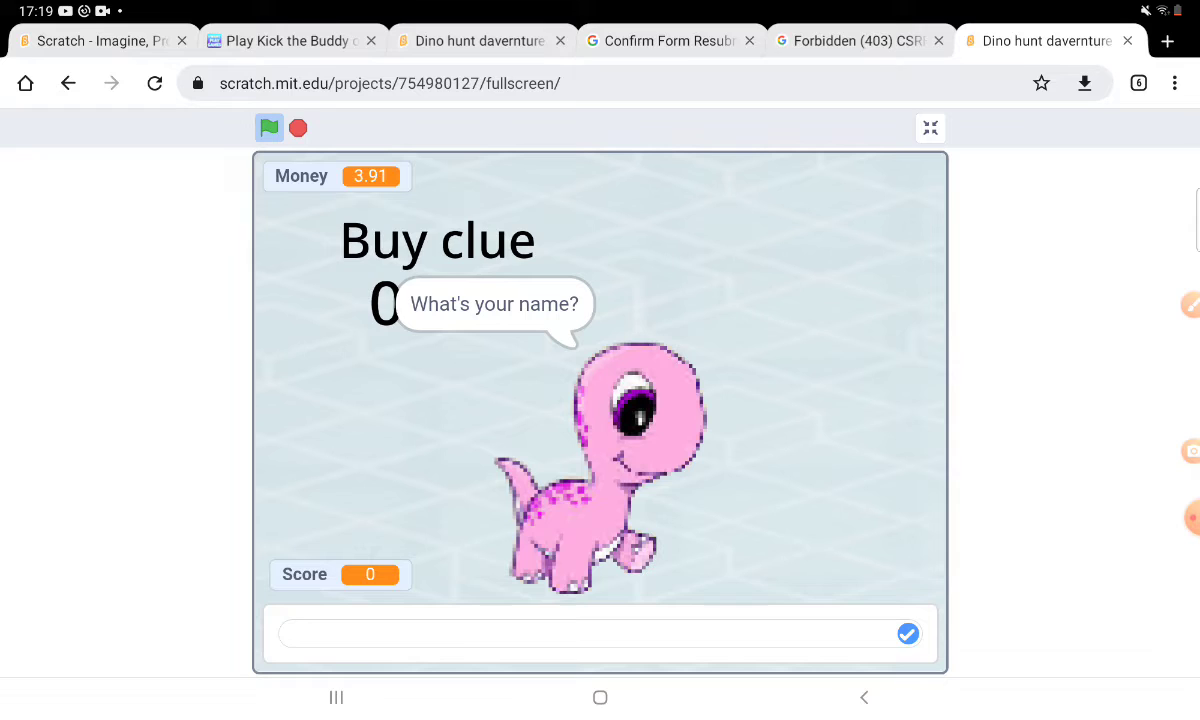
click(906, 634)
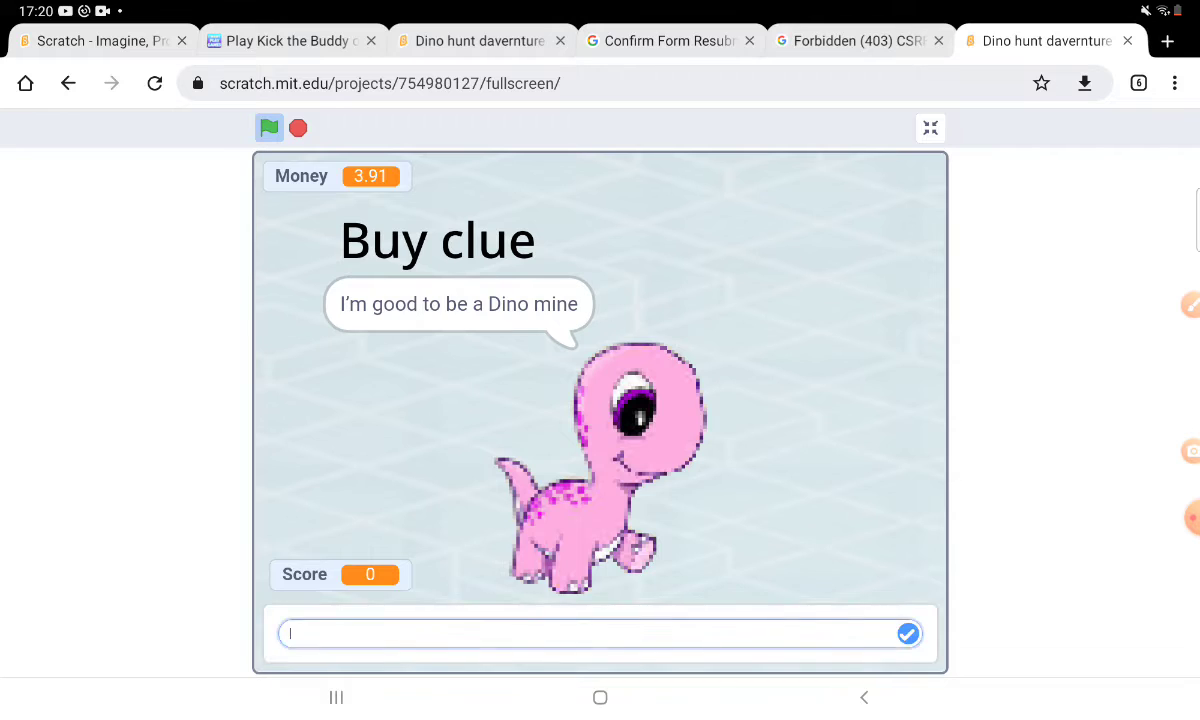
Answer the pink dino with 'Brachiosaurus' so the purple triceratops with a 0.89 clue appears
click(600, 632)
text(Brocksaurus)
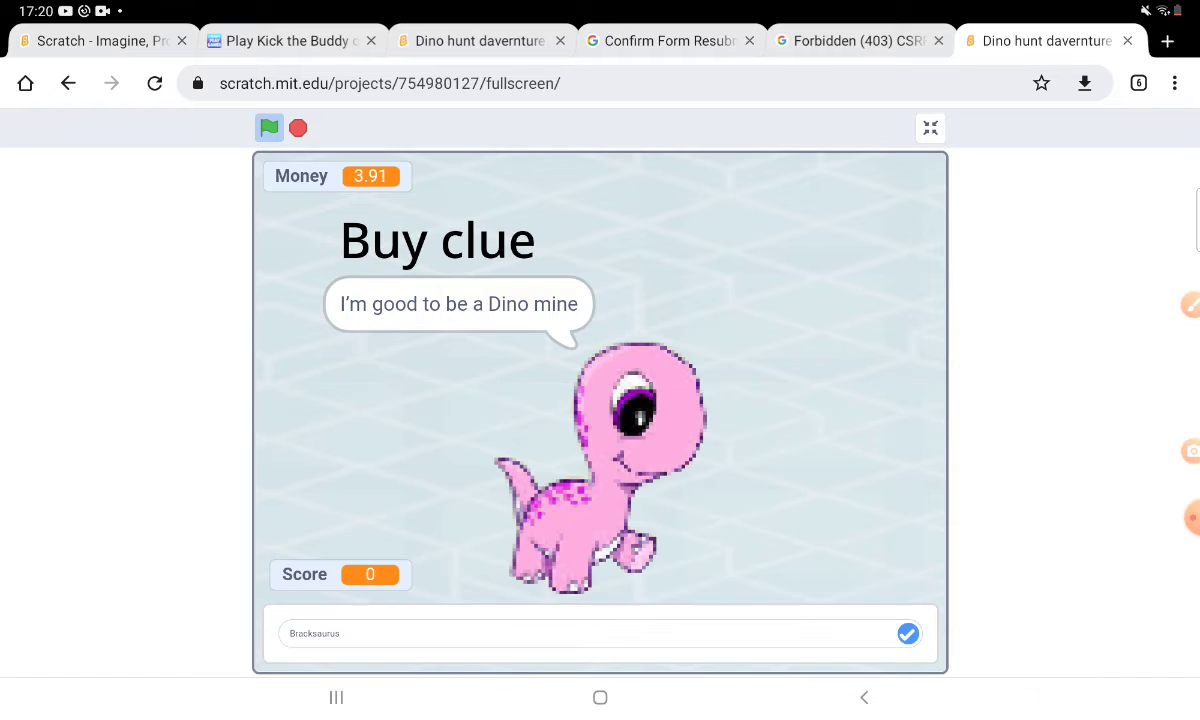
click(906, 632)
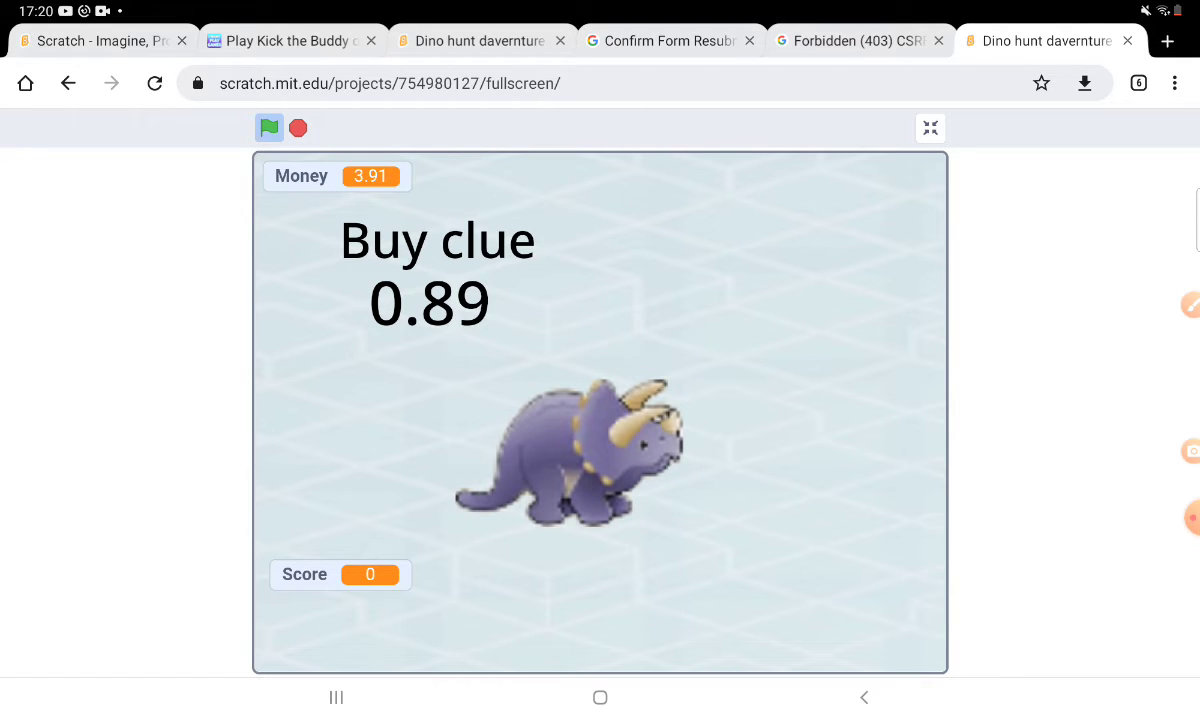
Bring up the clue choices showing the CAPITAL and Hint buttons
click(590, 460)
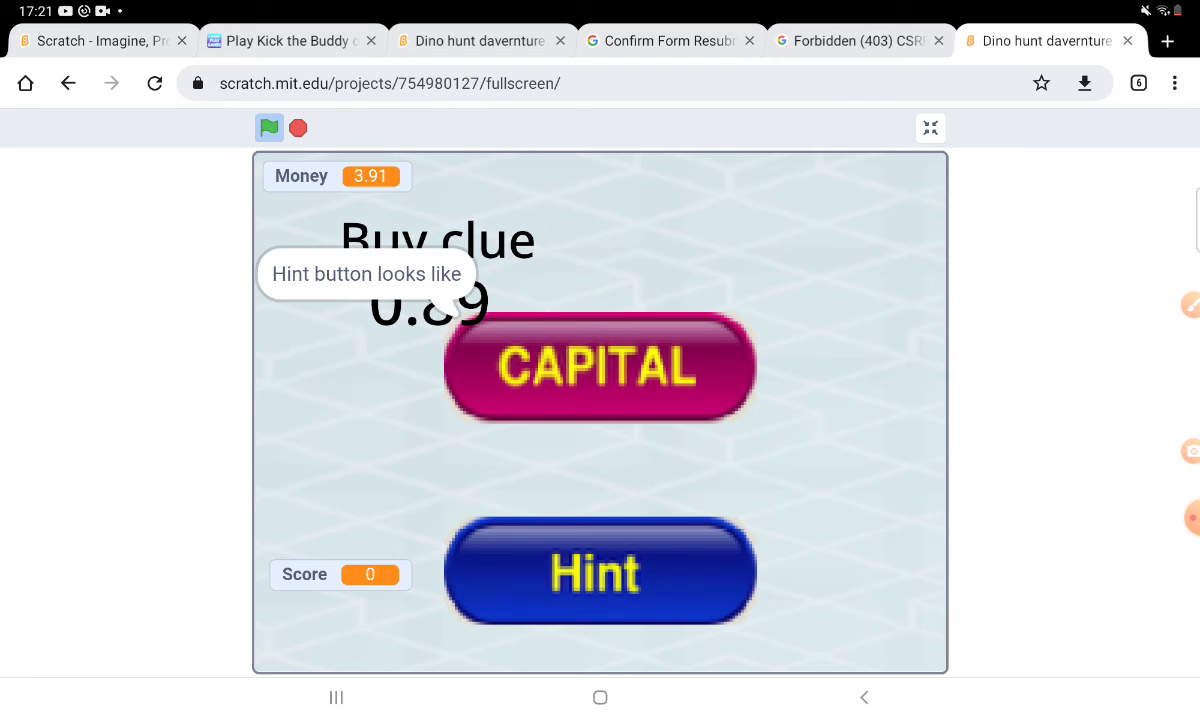
Take the Hint, try the blue gift box, and dismiss the 'Please purchase the full version!' alert
click(600, 570)
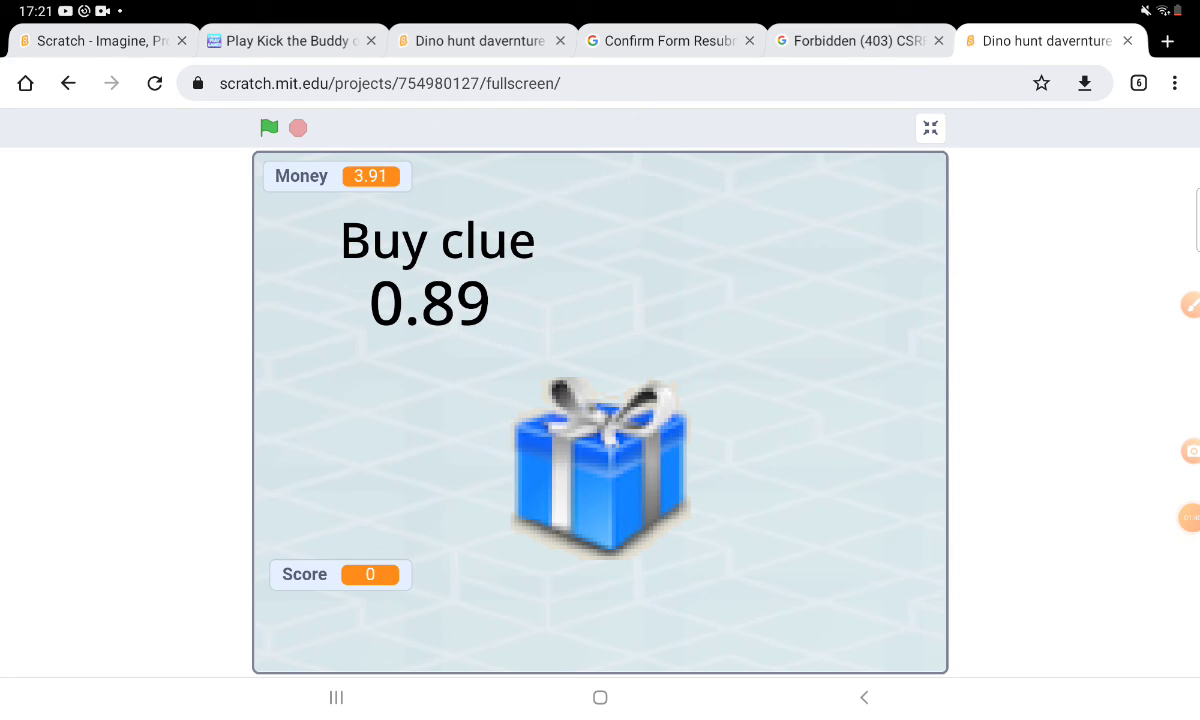
click(598, 464)
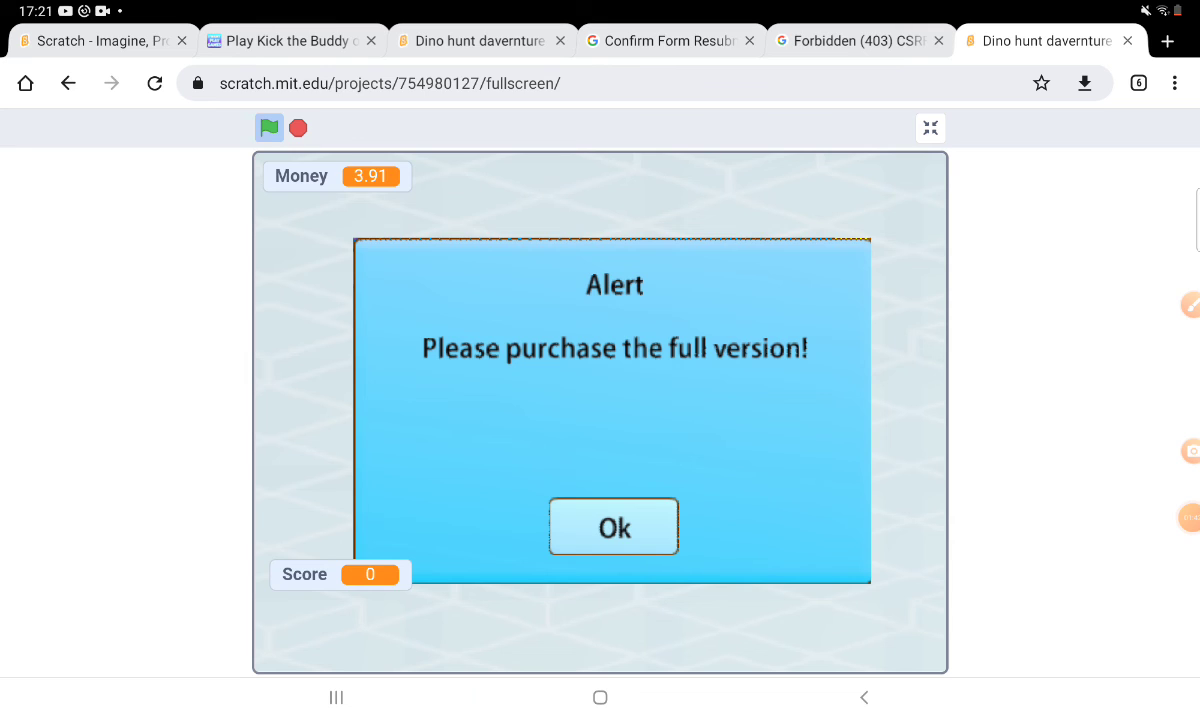
click(612, 526)
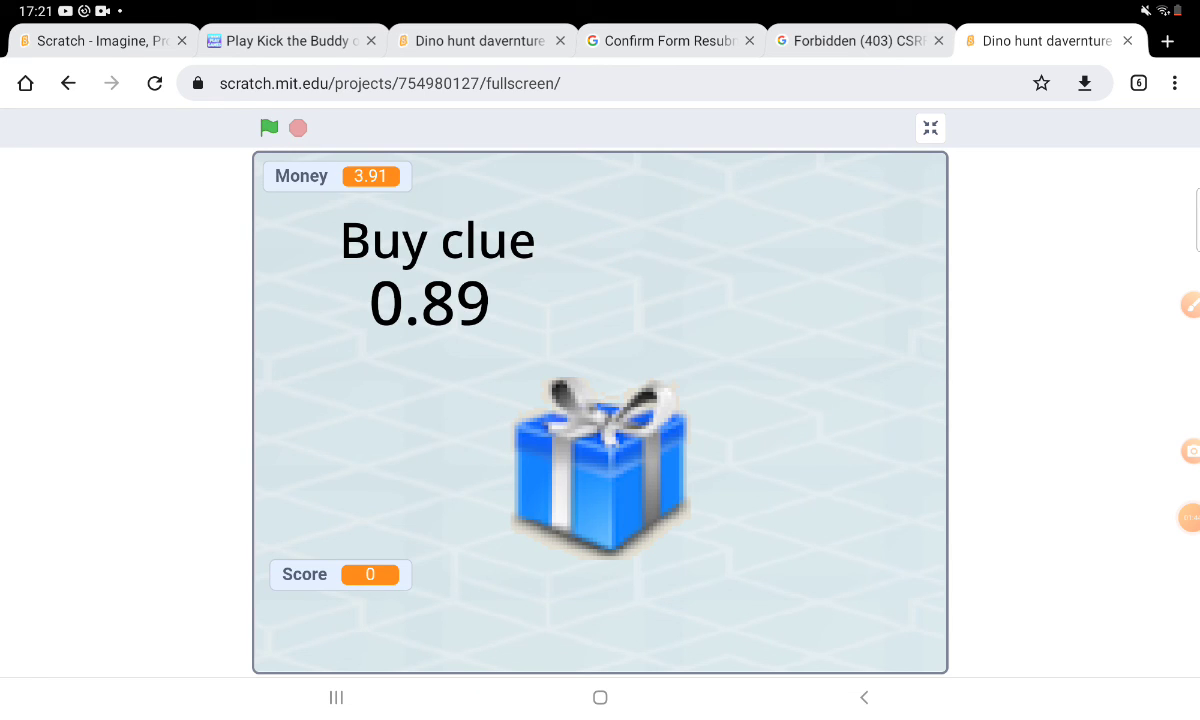